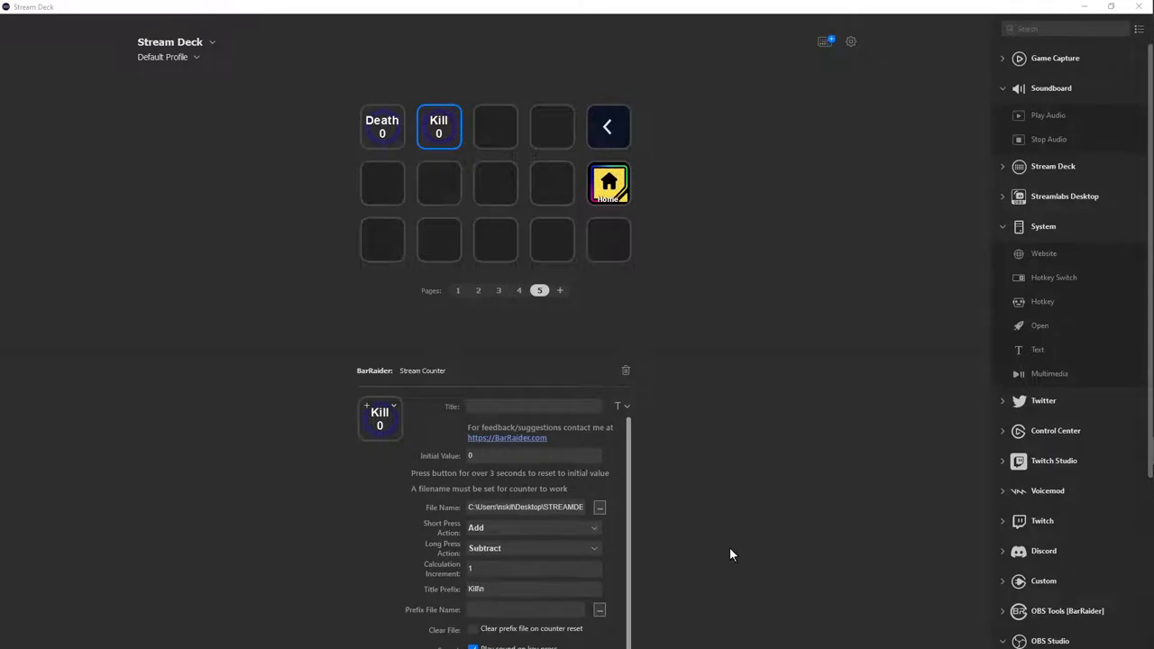
mouse_move(849, 52)
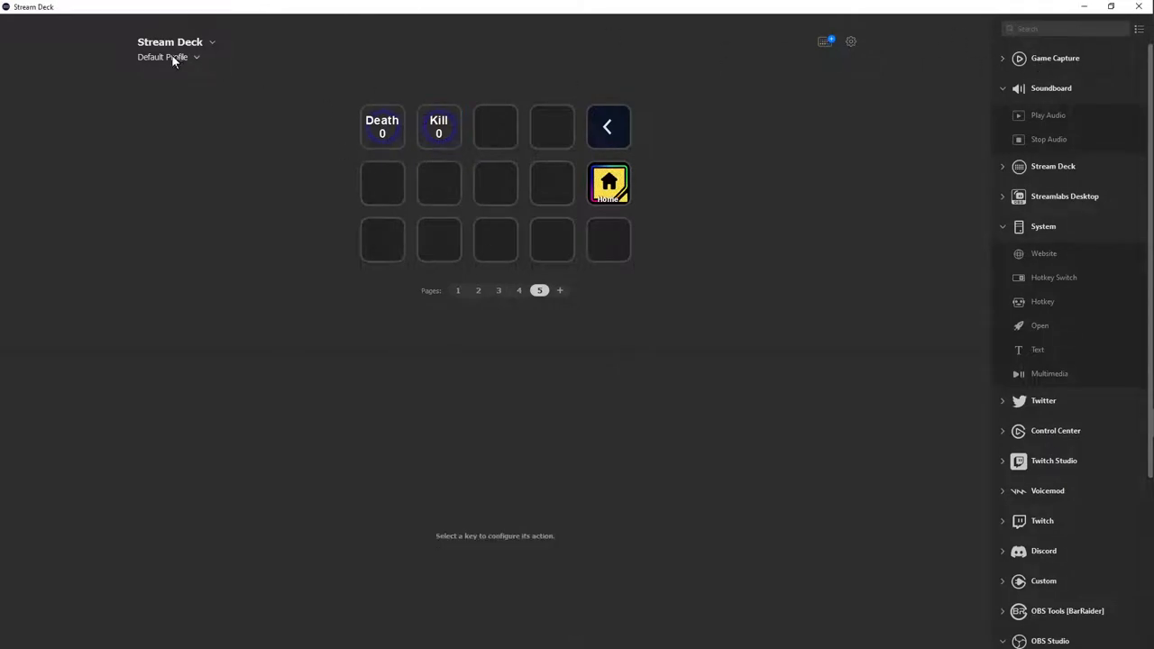
mouse_move(822, 42)
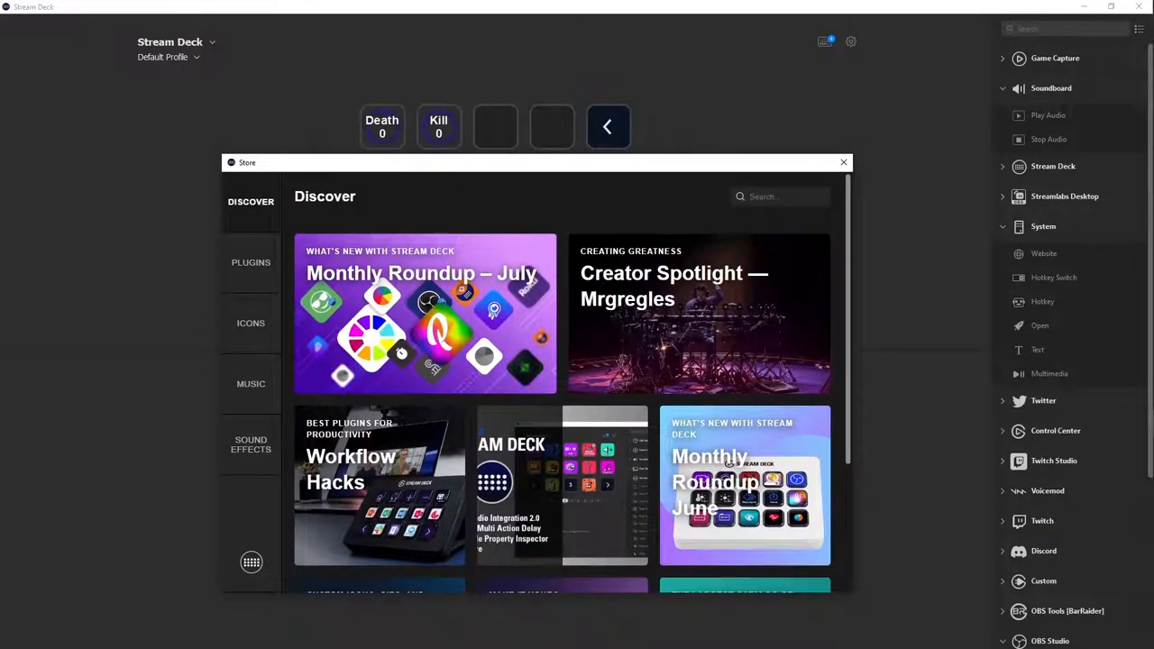
mouse_move(682, 200)
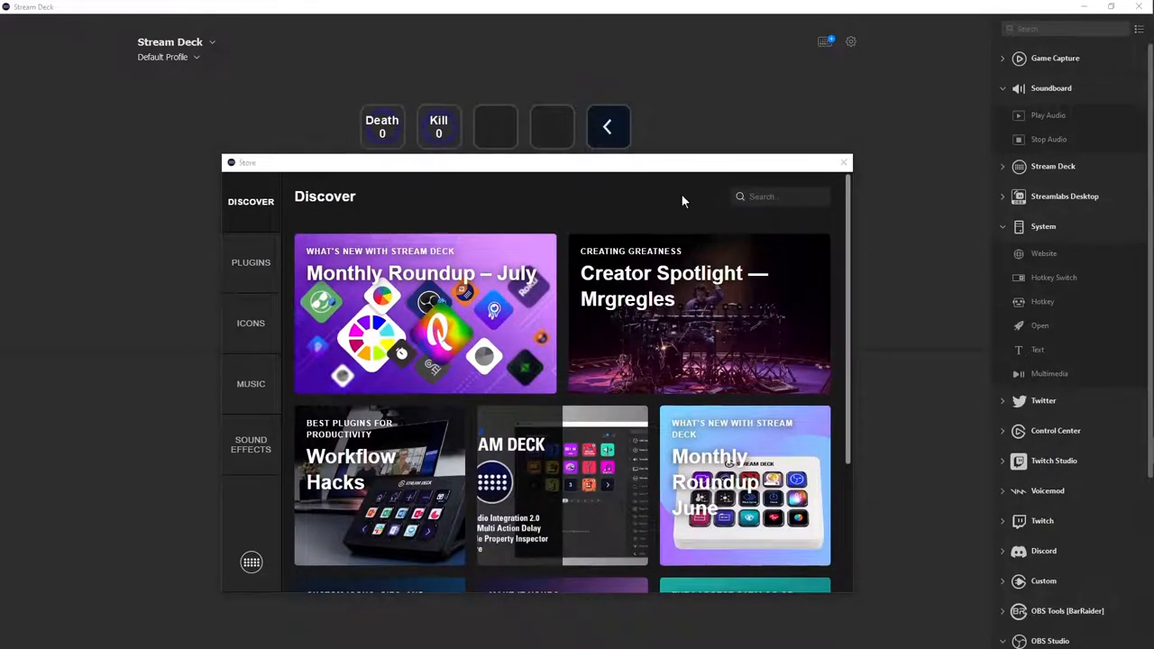
Search the Store for 'counter' and confirm BarRaider's Stream Counter is already installed
type("c")
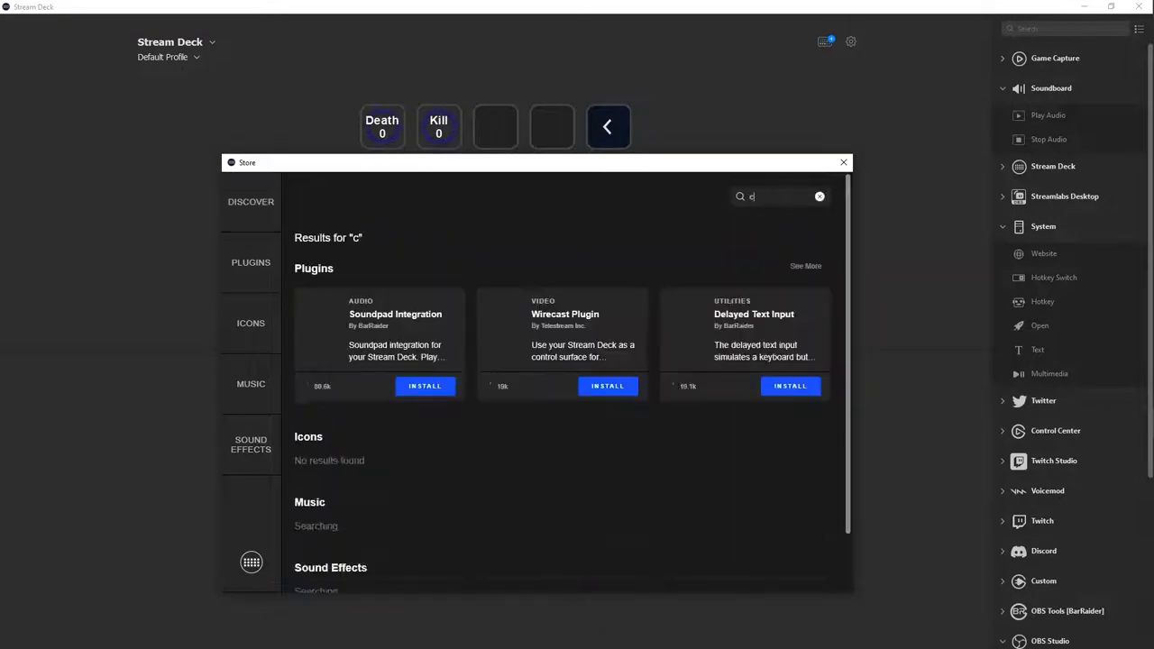
type("counter")
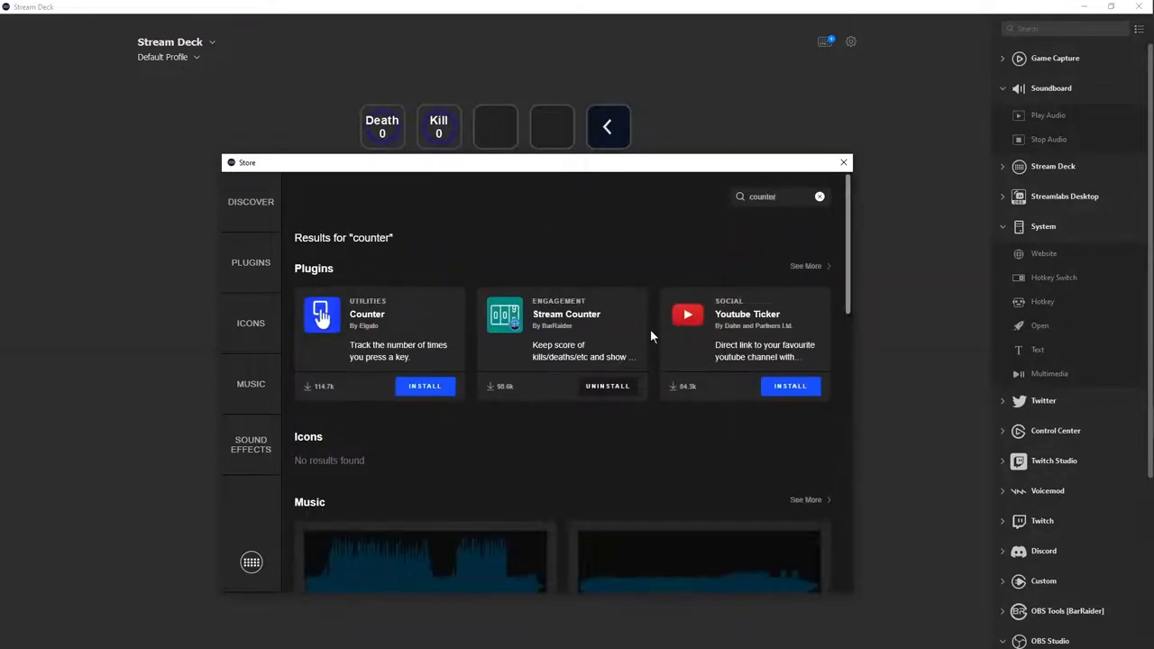
mouse_move(581, 314)
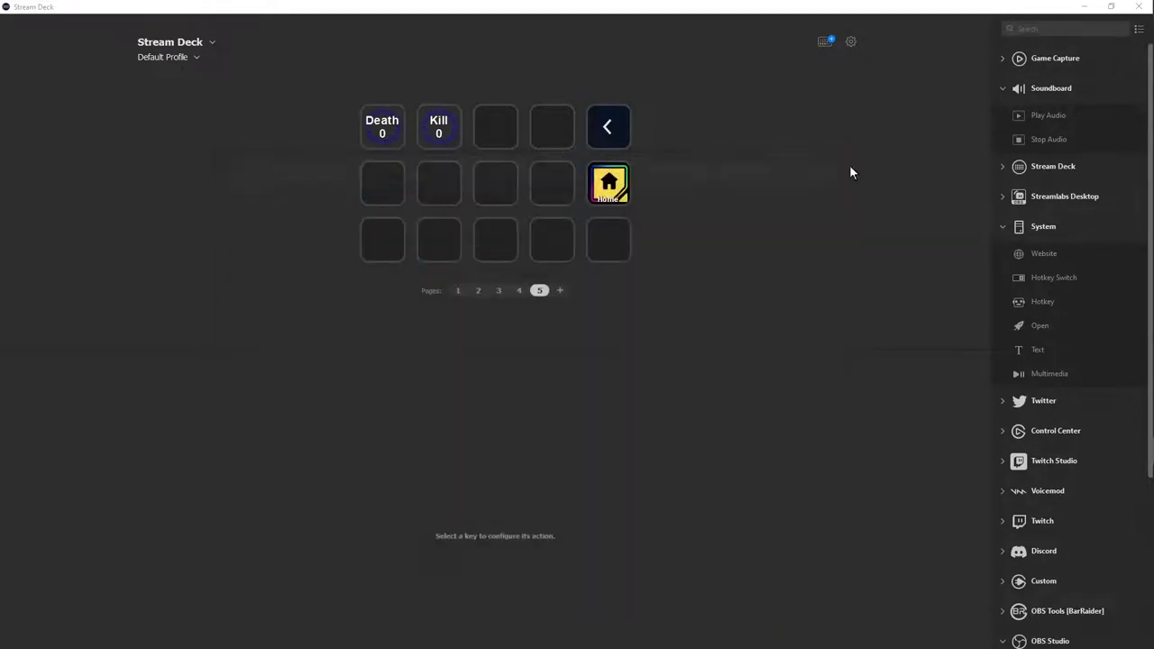
Filter the actions sidebar on 'counter' so only BarRaider's Stream Counter remains
type("ob")
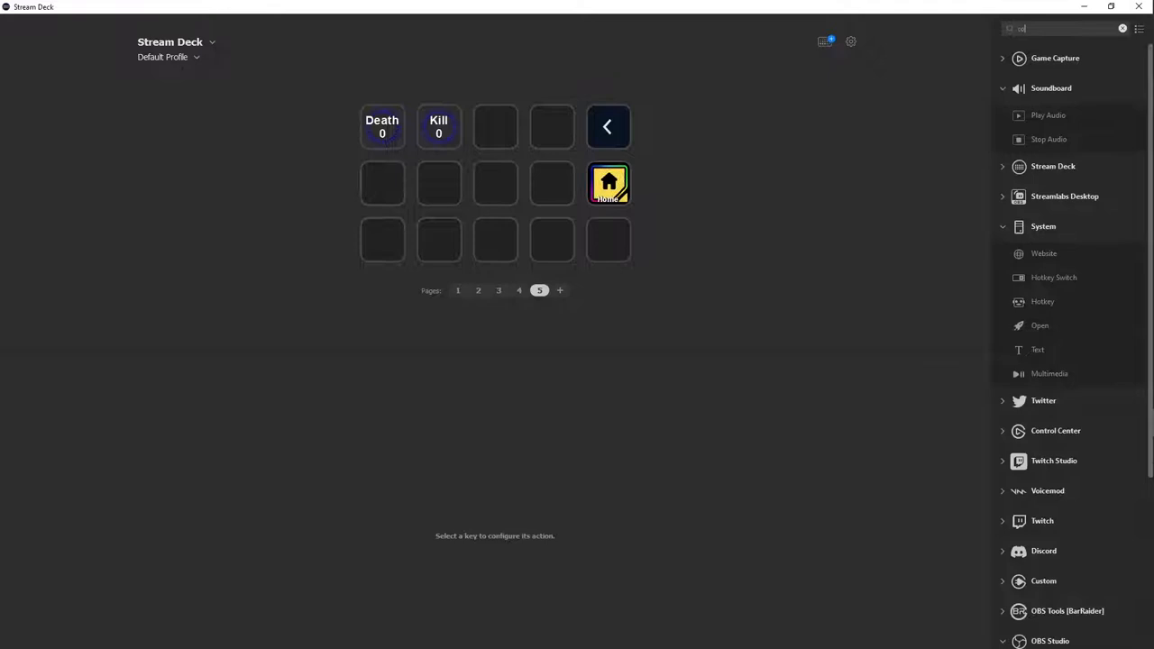
type("counter")
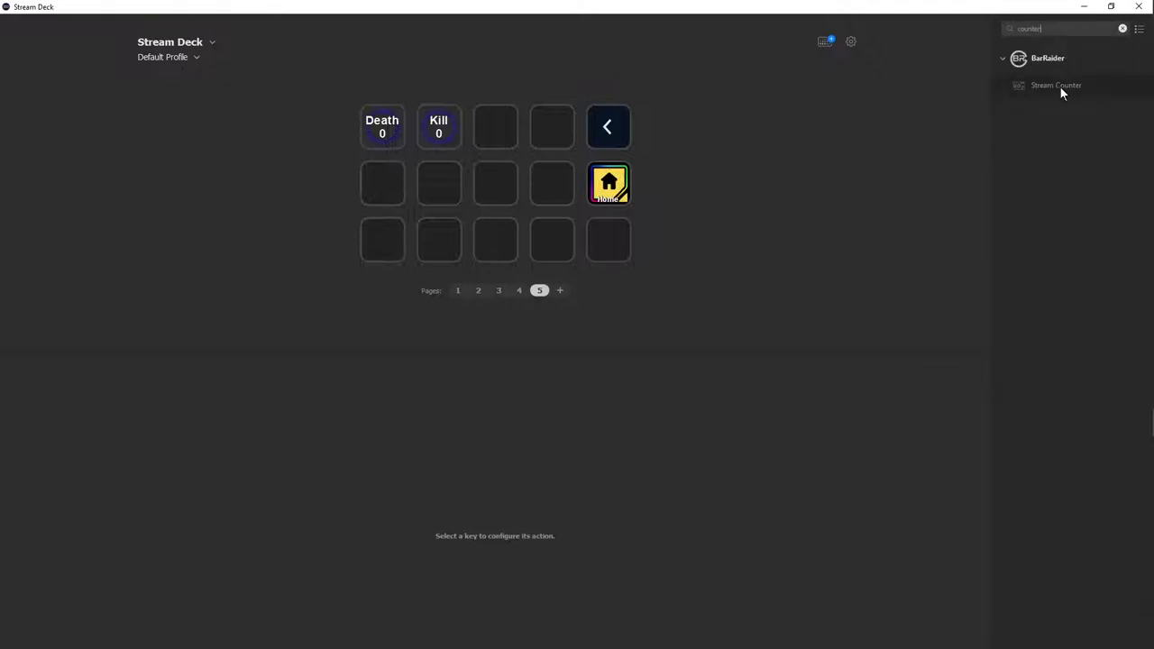
mouse_move(1054, 84)
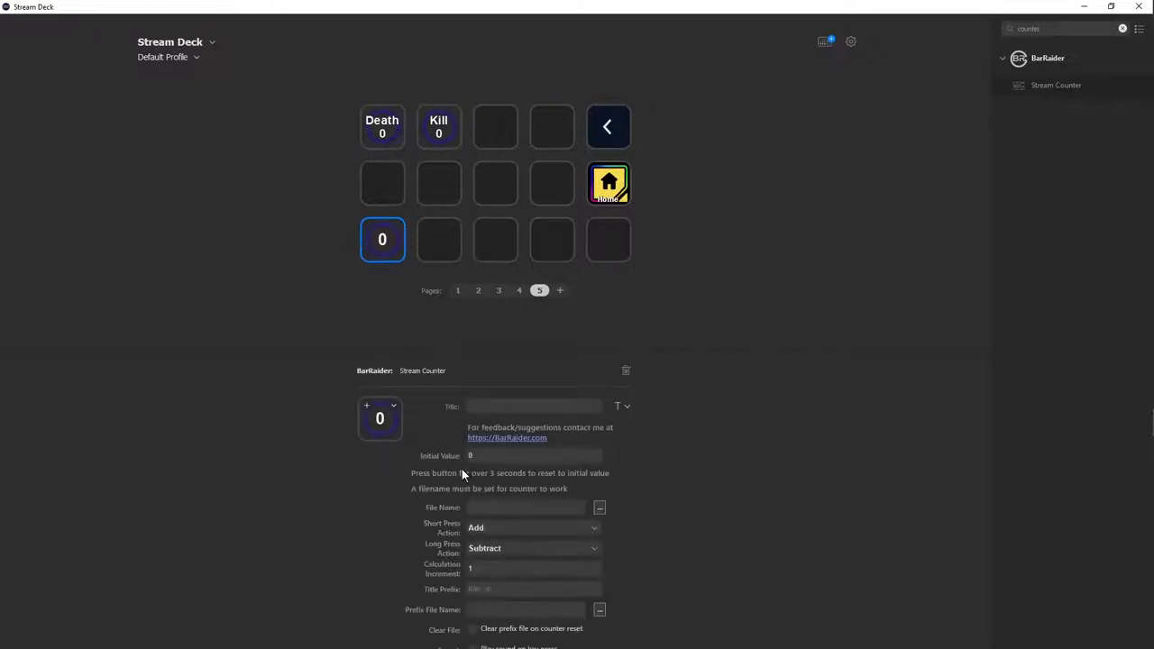
mouse_move(508, 518)
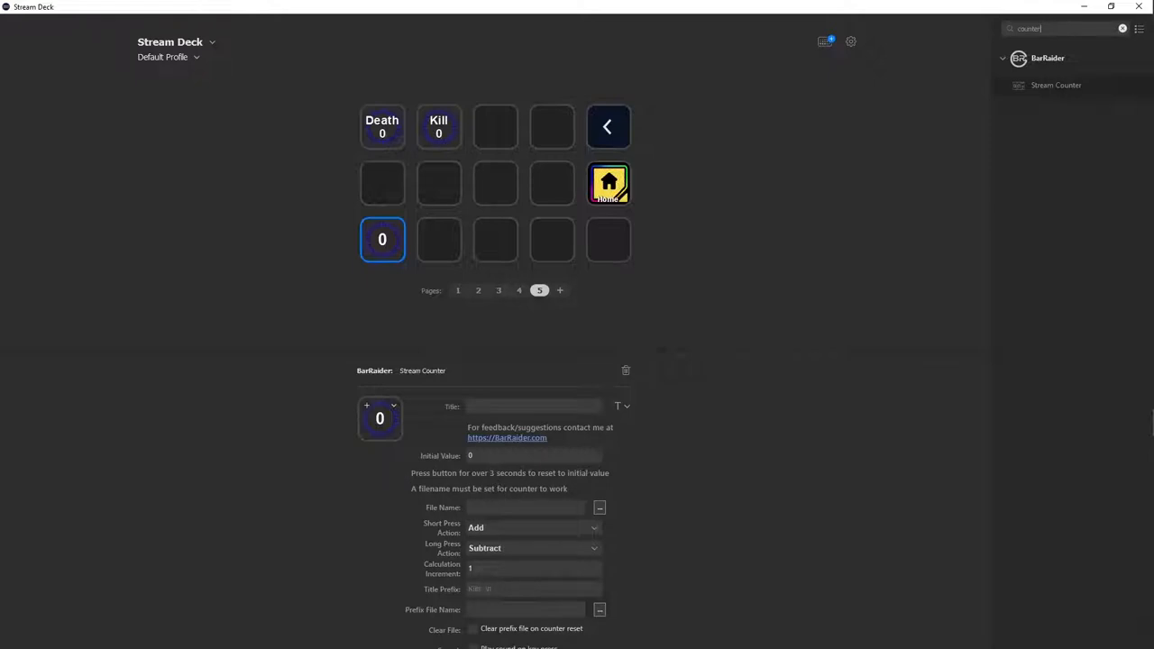
mouse_move(413, 480)
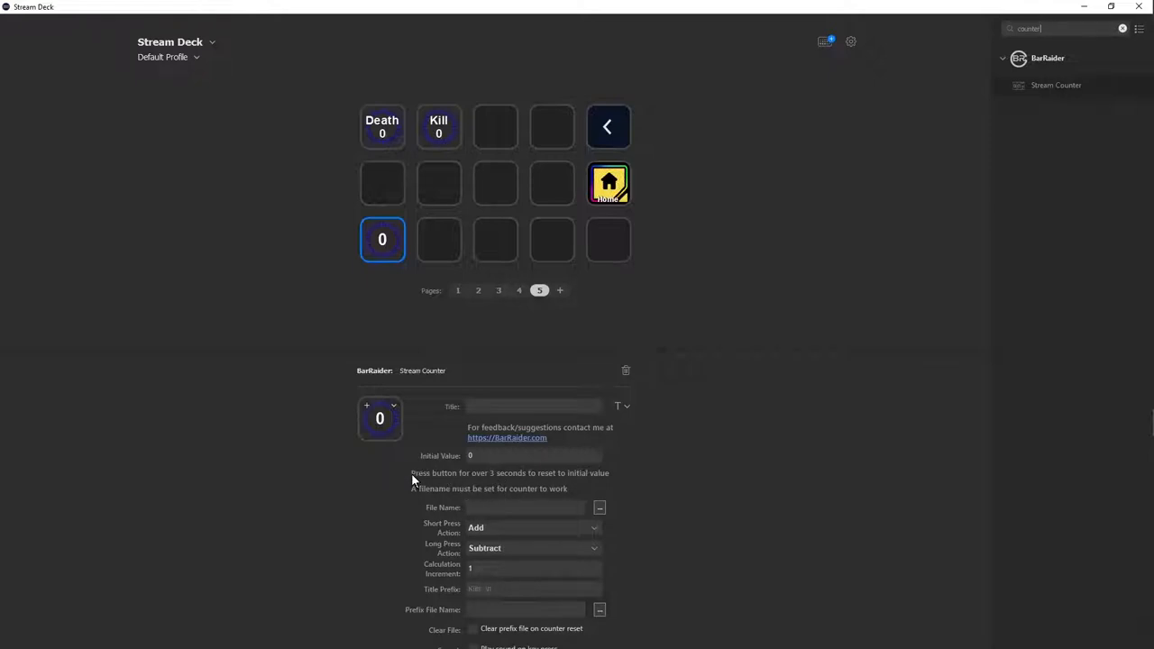
mouse_move(584, 484)
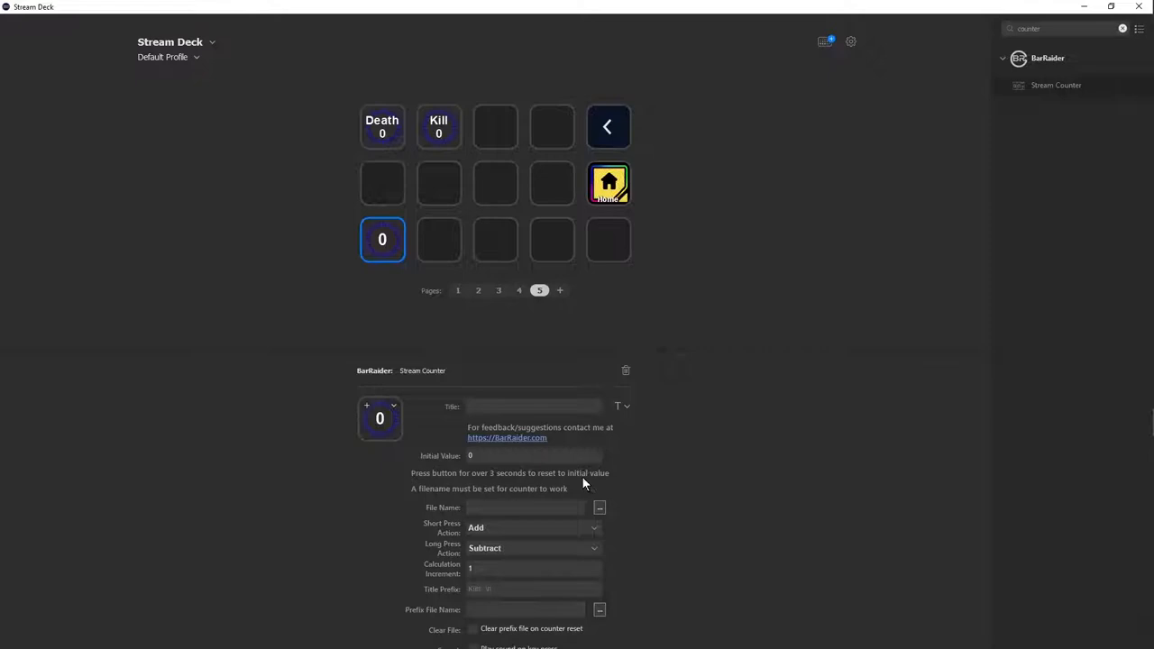
mouse_move(418, 547)
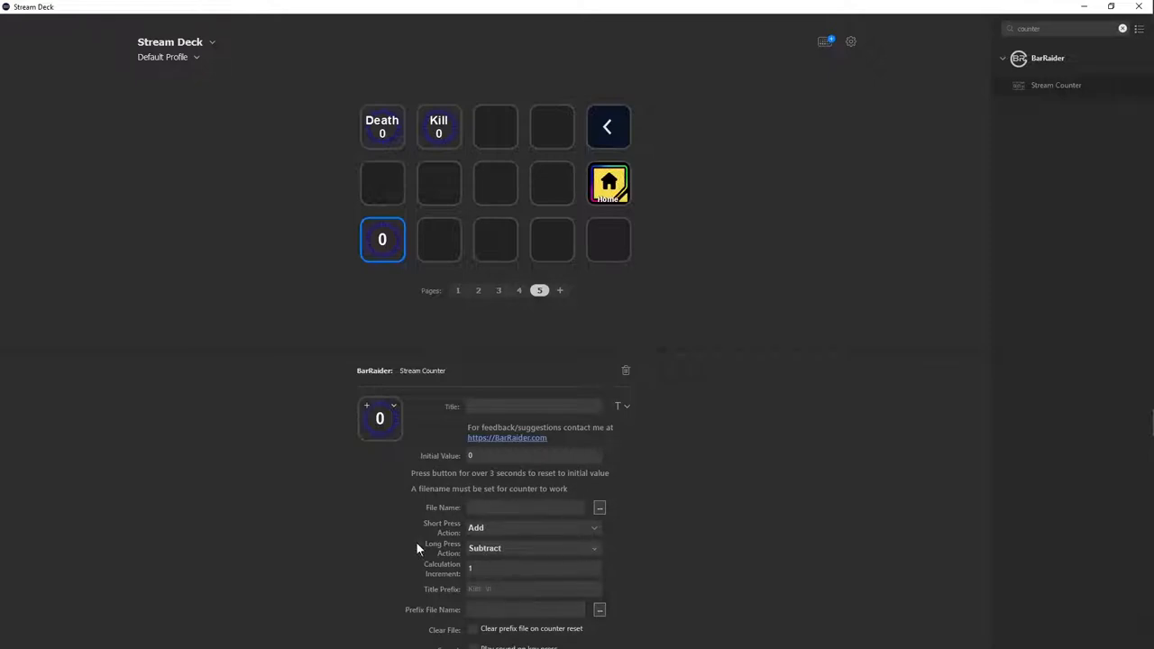
mouse_move(417, 550)
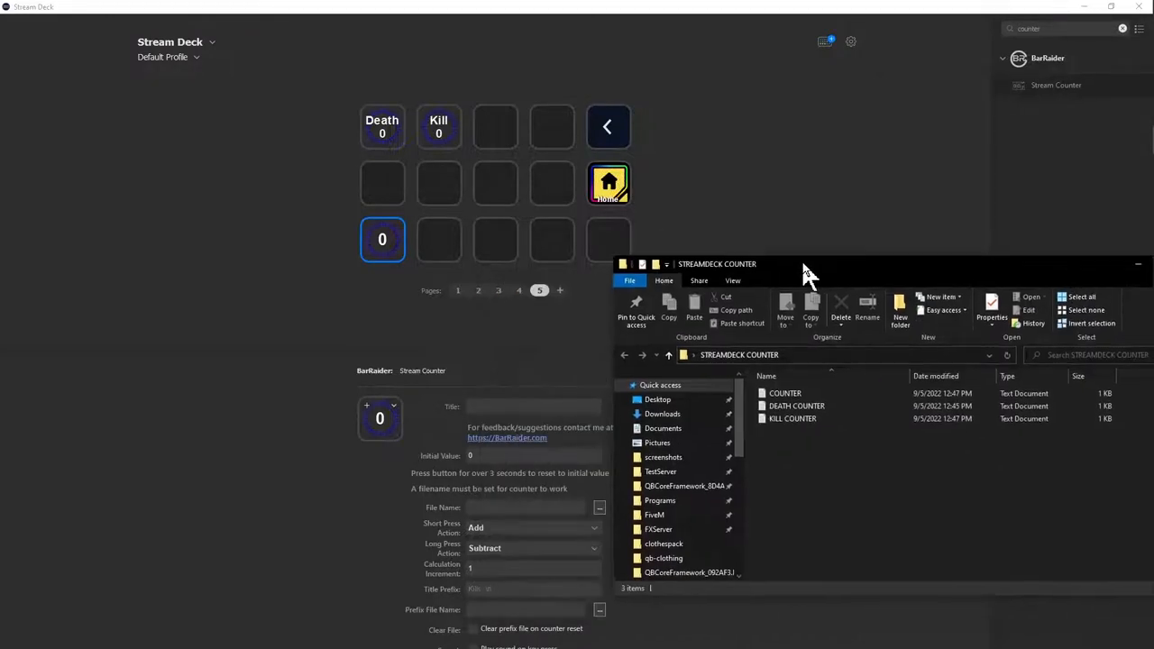
Review the COUNTER, DEATH COUNTER and KILL COUNTER files, then close the folder window
left_click(795, 406)
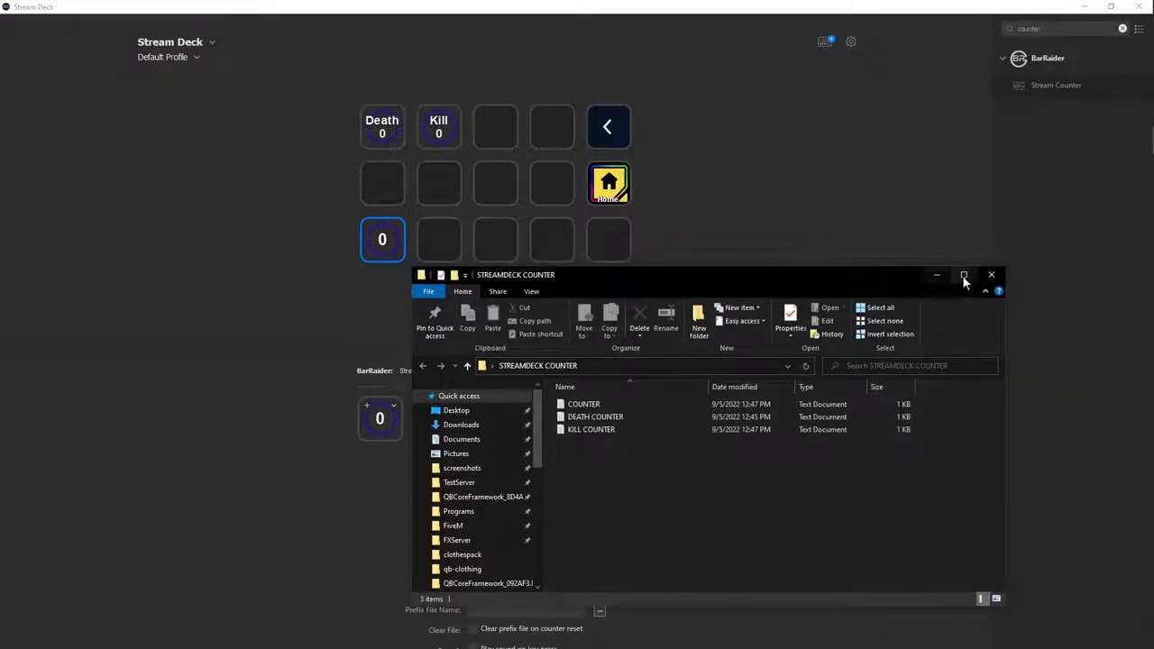
left_click(991, 275)
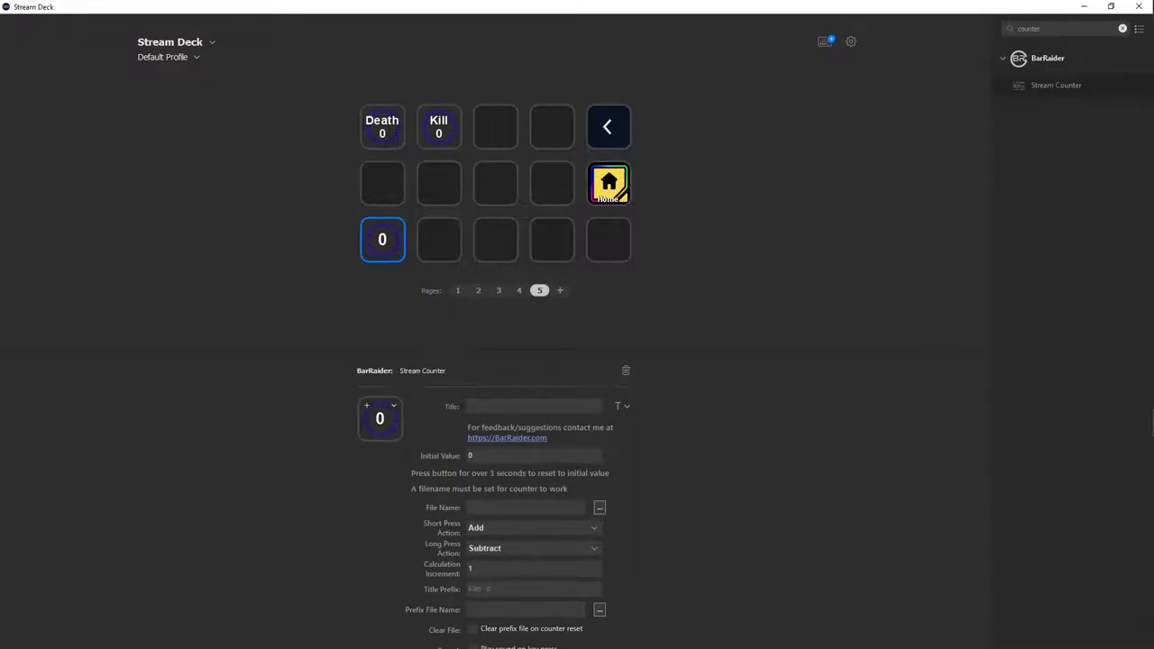
Set the counter key's File Name to KILL COUNTER.txt, confirming replacement of the existing file
left_click(598, 507)
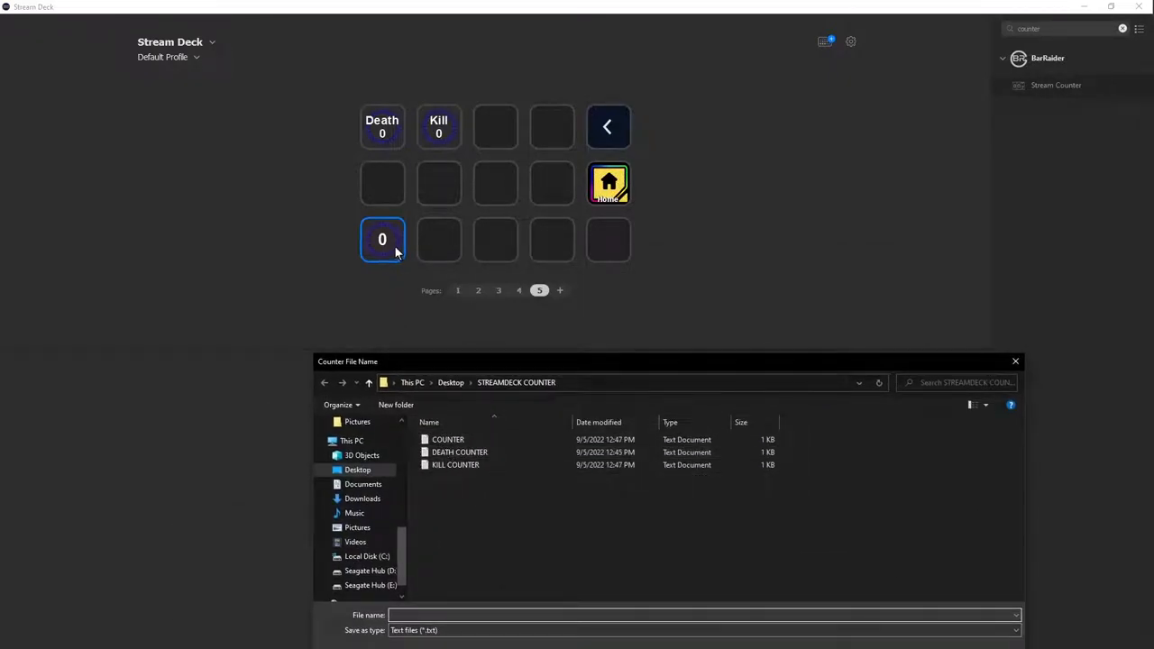
left_click(455, 464)
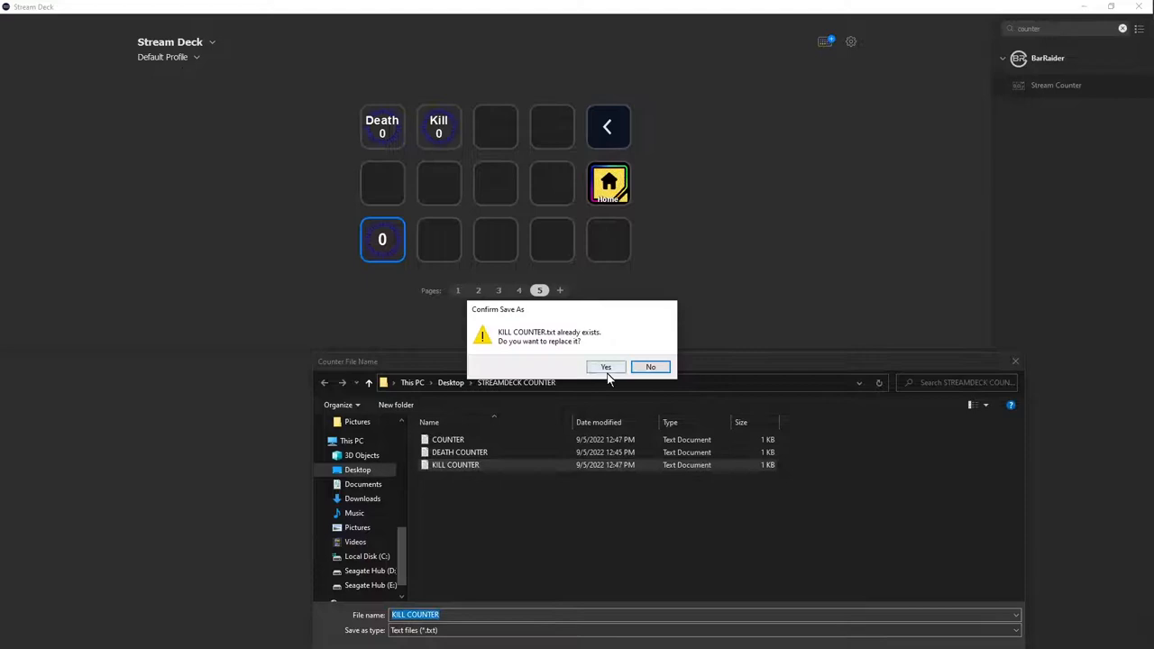
left_click(605, 367)
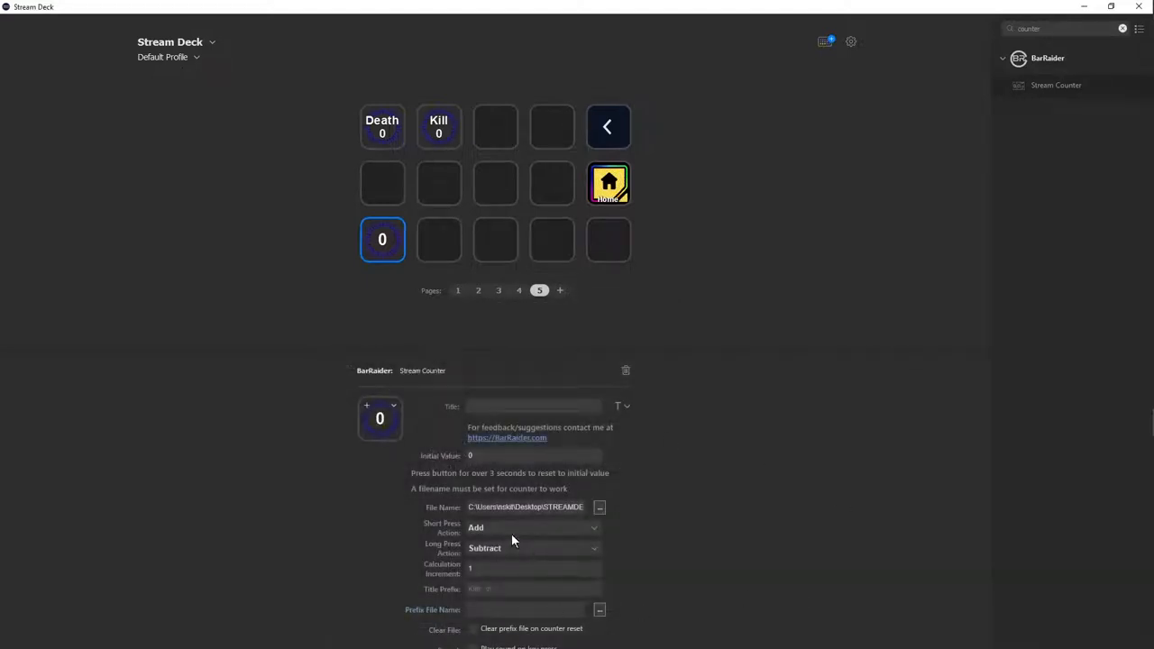
mouse_move(479, 539)
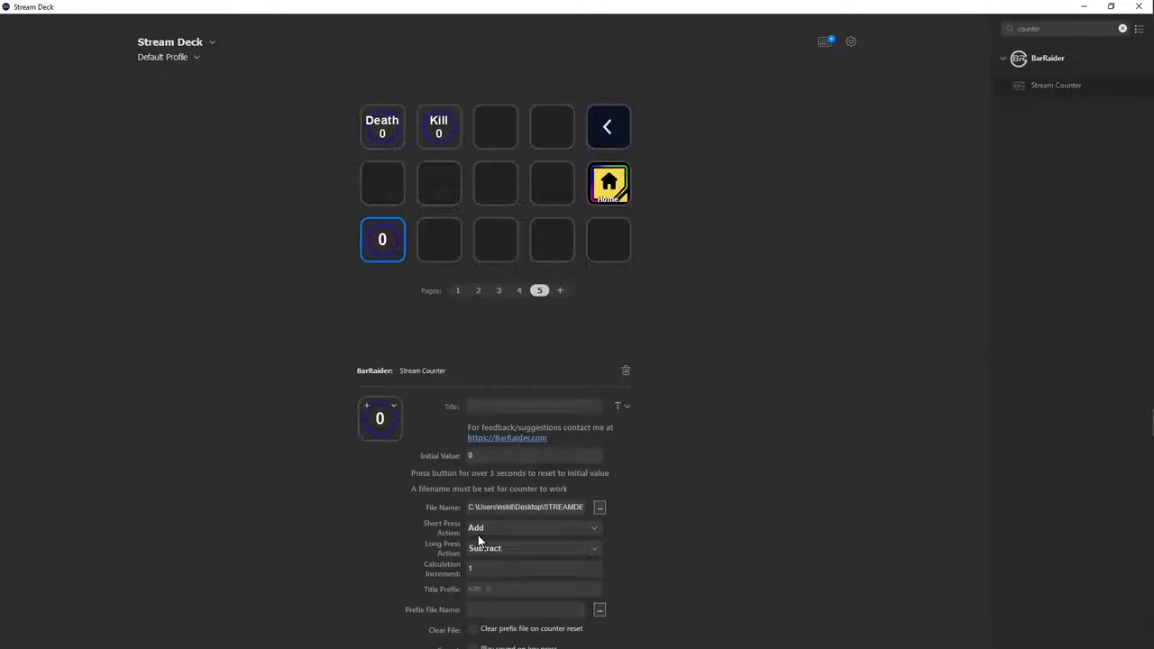
mouse_move(491, 555)
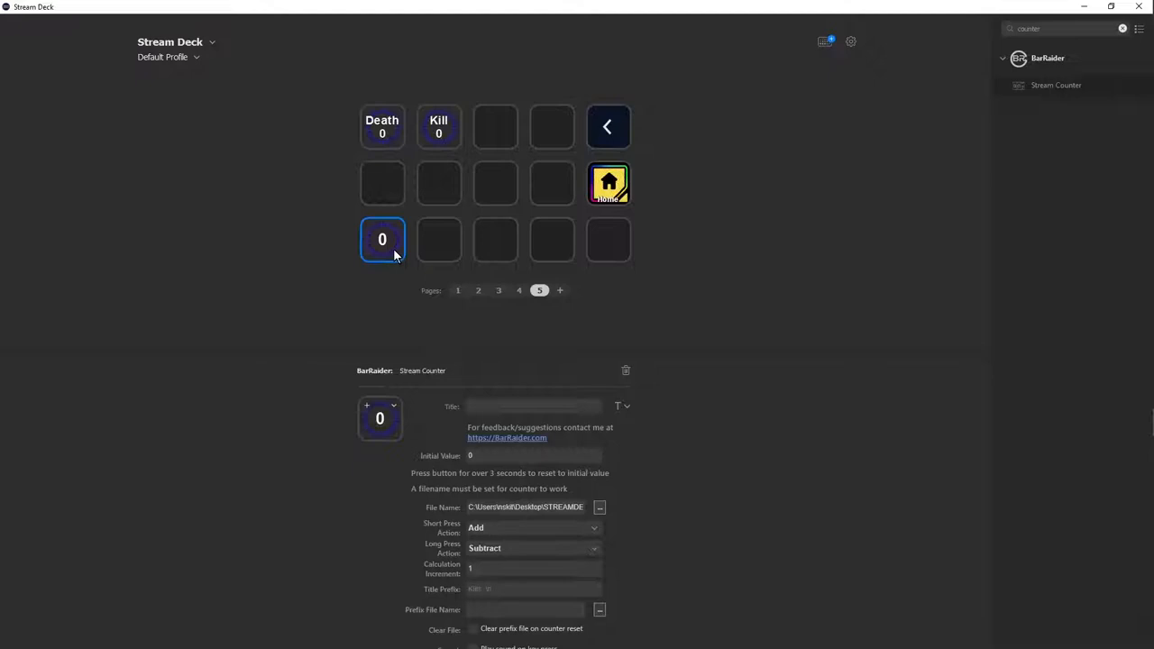
Raise the kill count to 3, then subtract it back down to 1
left_click(382, 239)
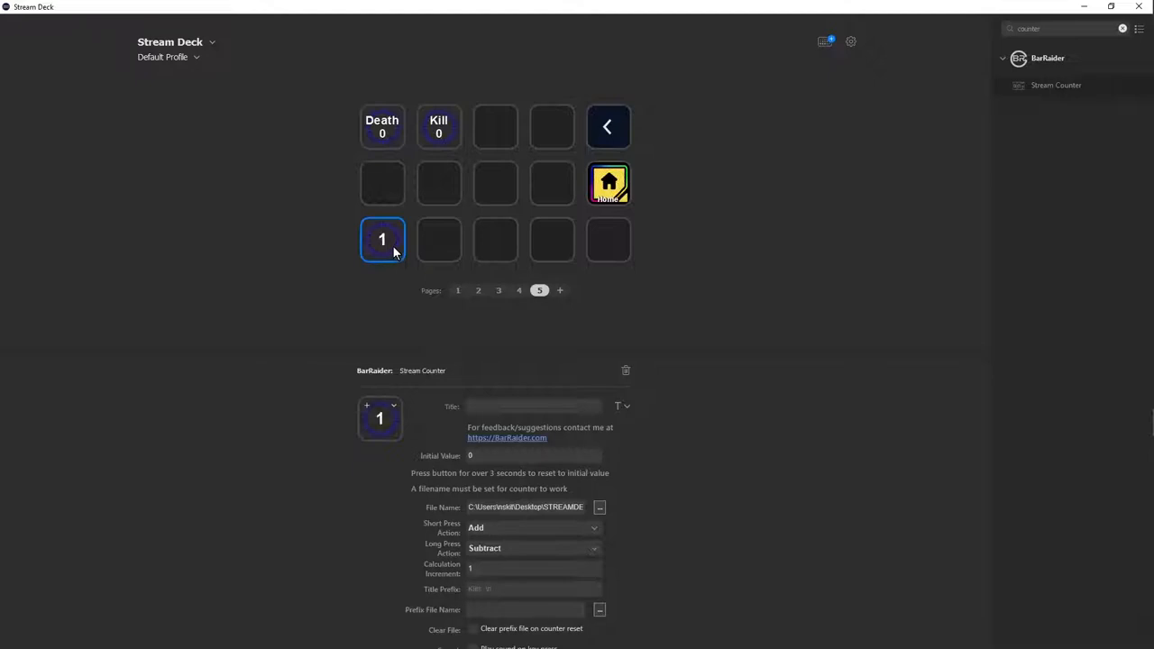
left_click(383, 238)
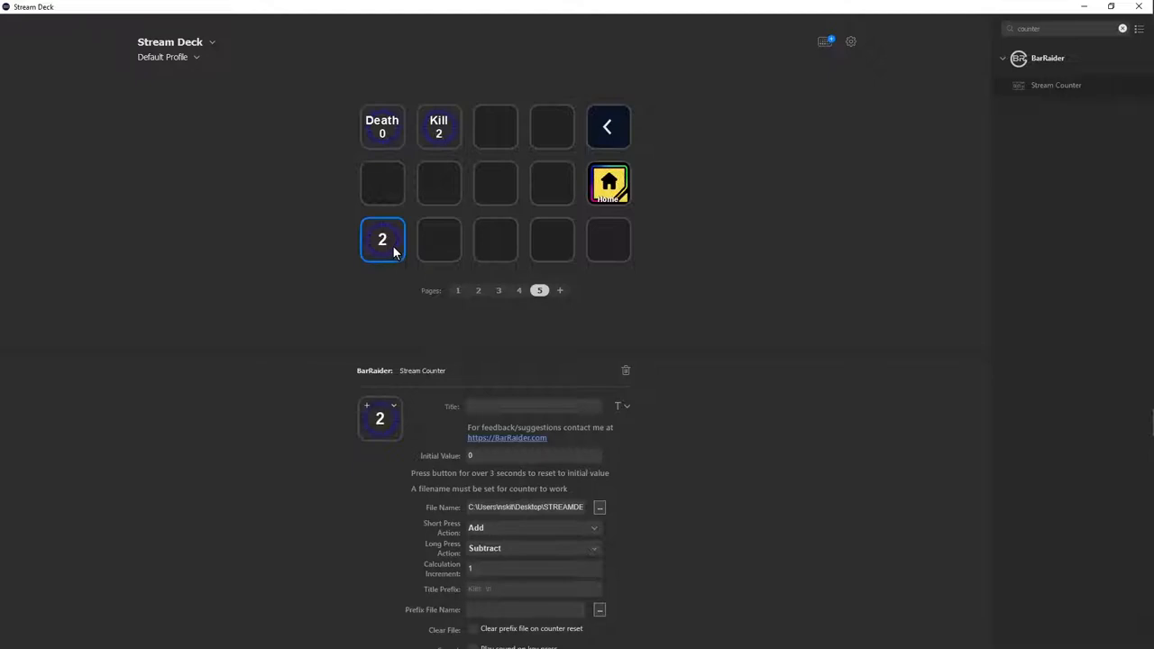
left_click(382, 239)
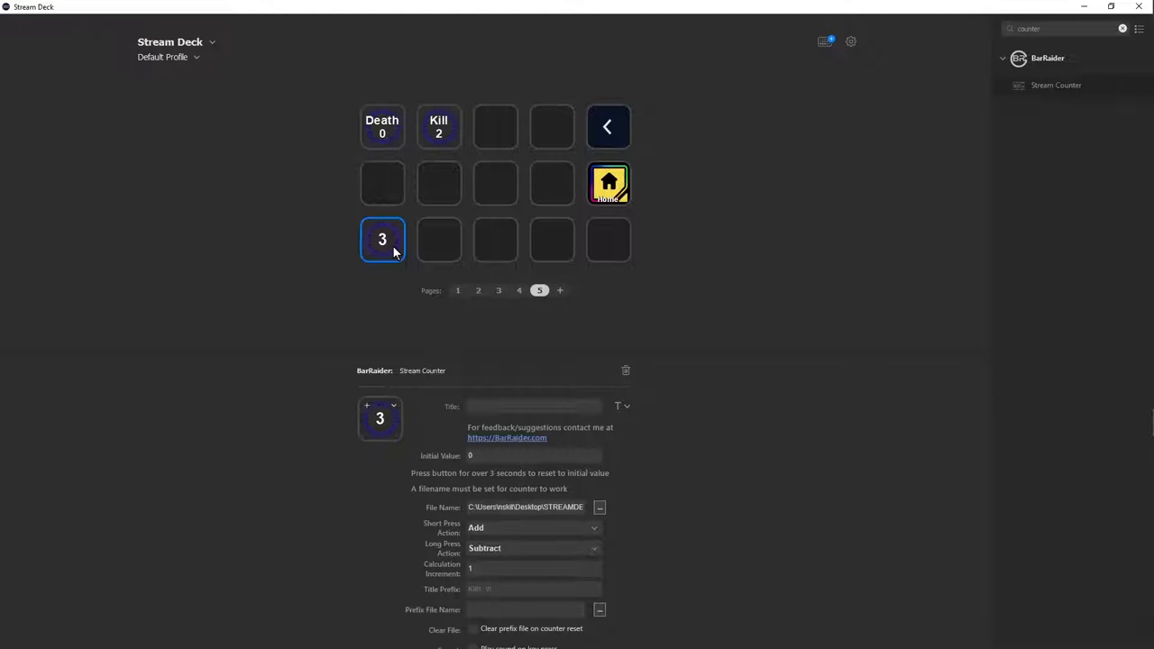
left_click(439, 127)
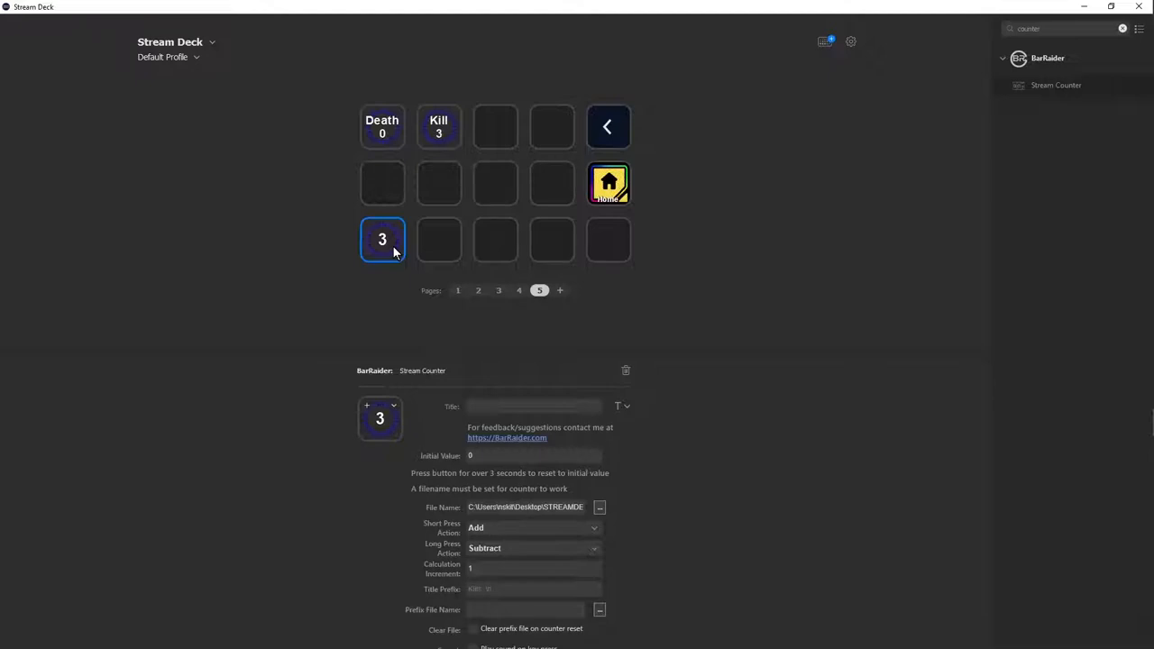
left_click(383, 239)
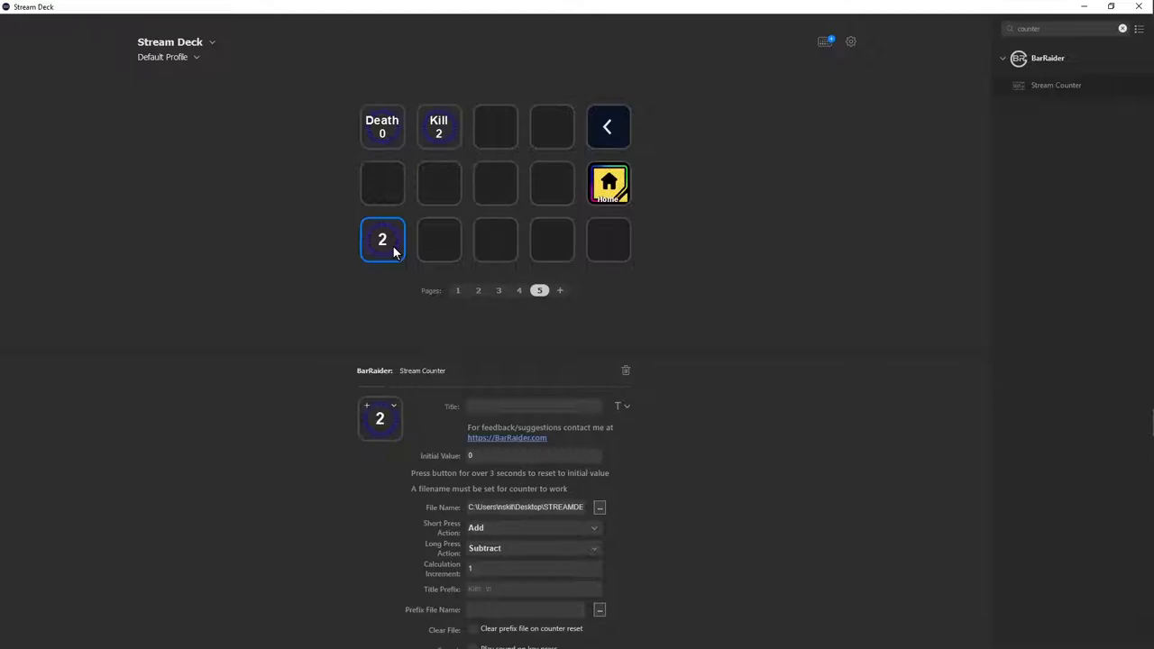
left_click(382, 239)
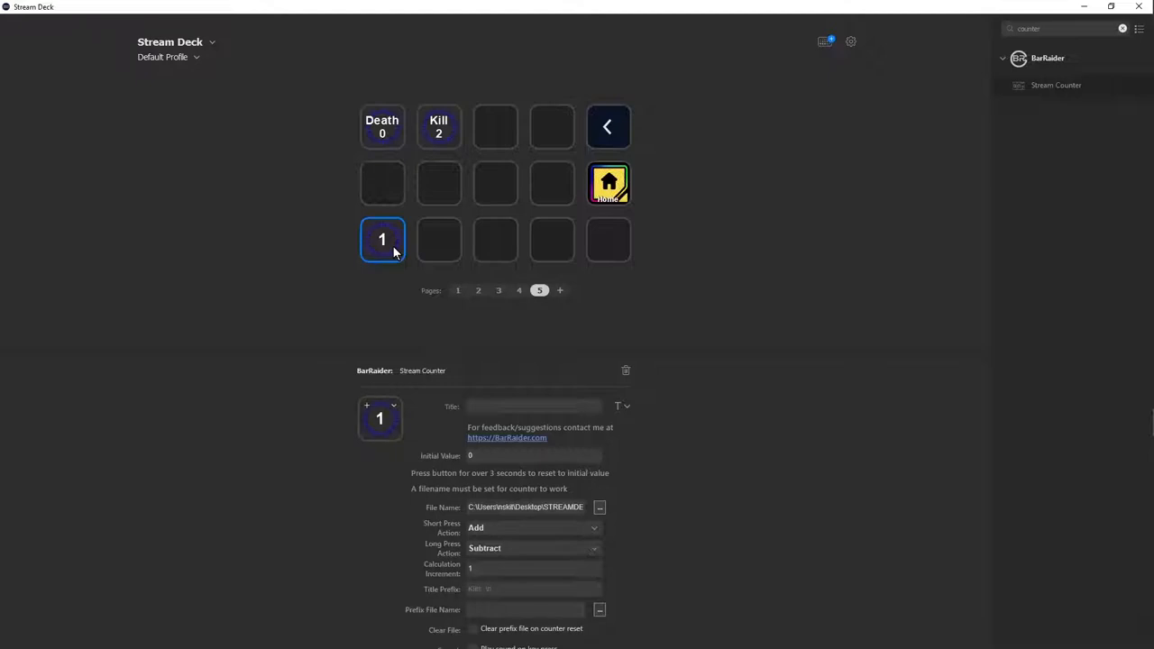
Count up several more kills, take one off, then reset the count to 0
left_click(438, 126)
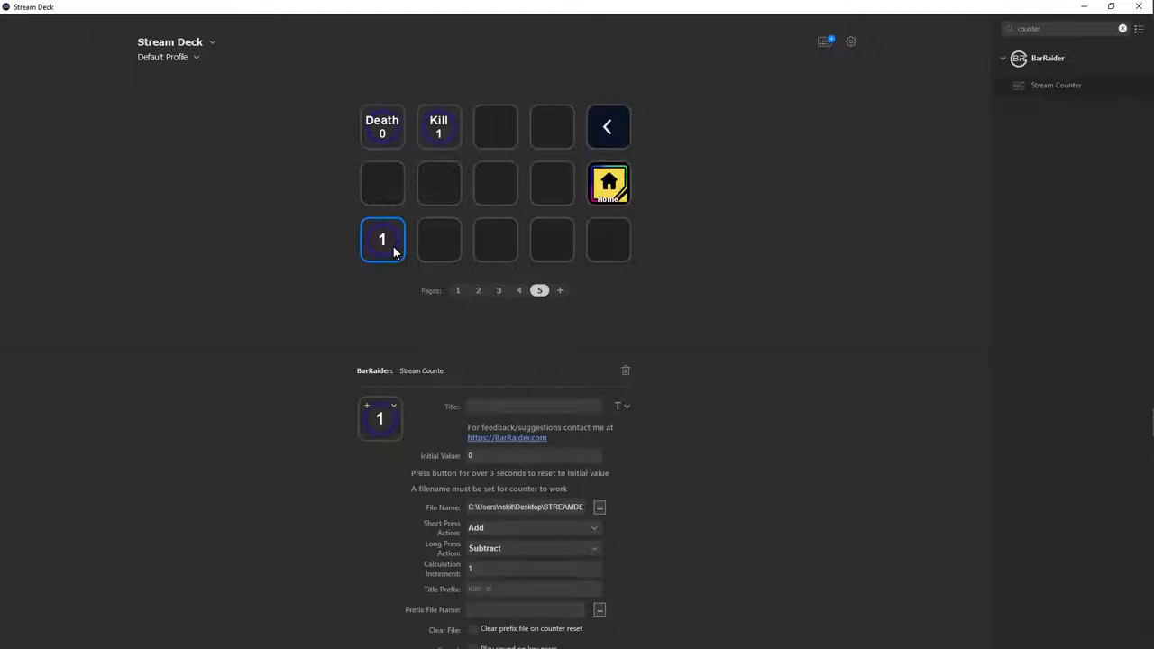
left_click(382, 239)
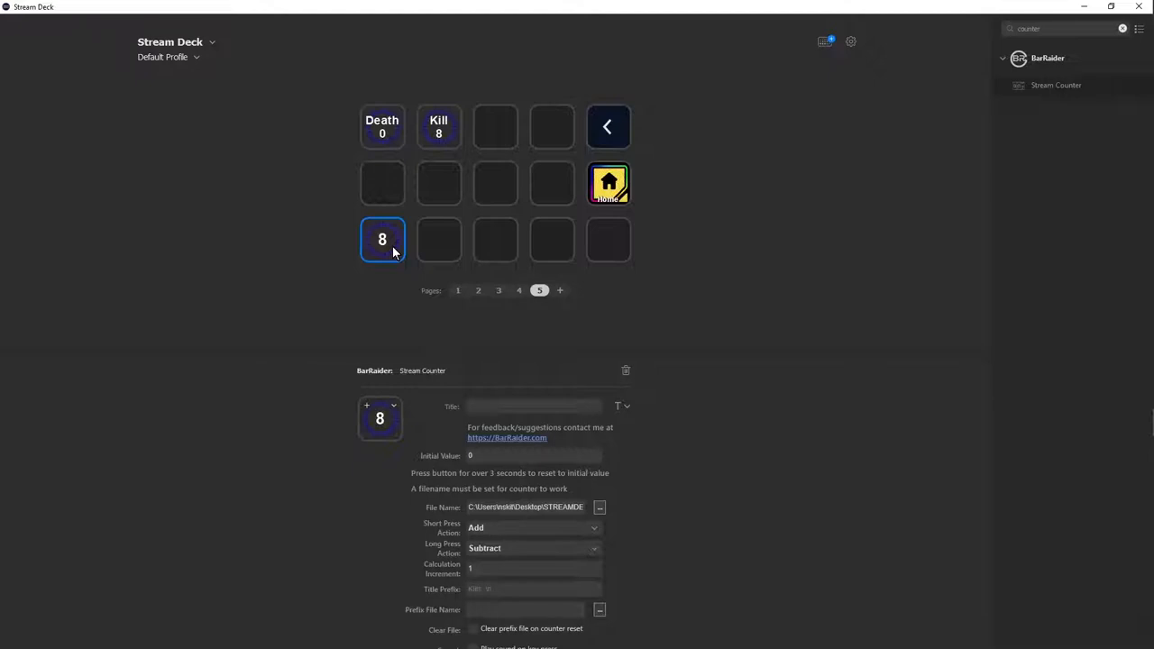
left_click(382, 238)
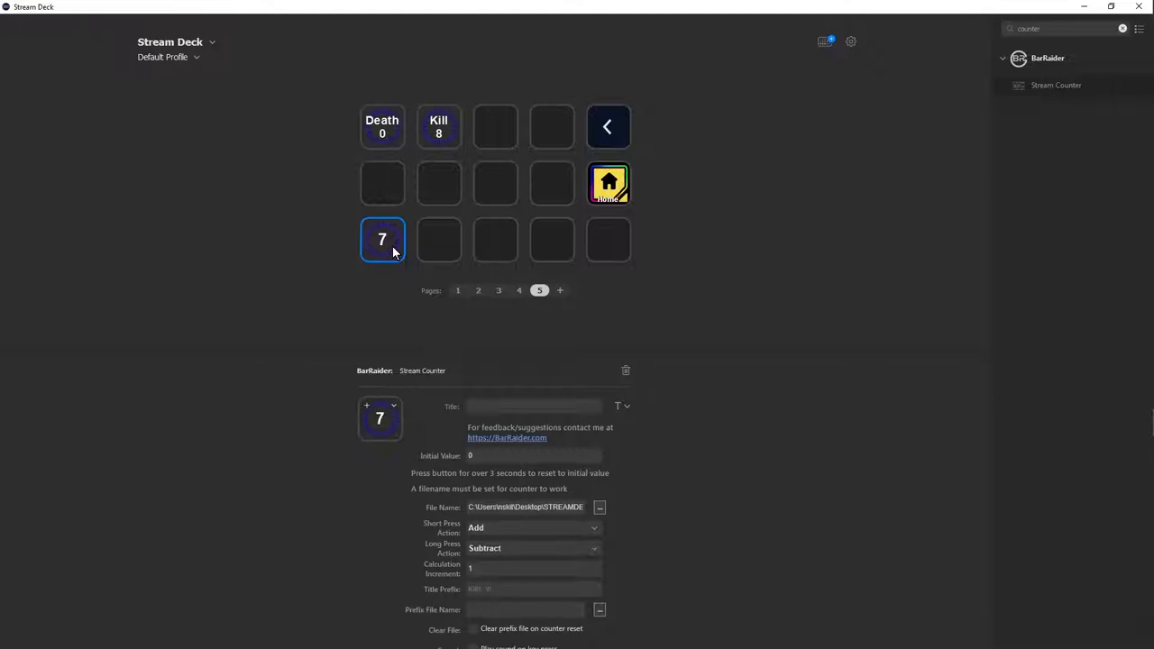
left_click(381, 239)
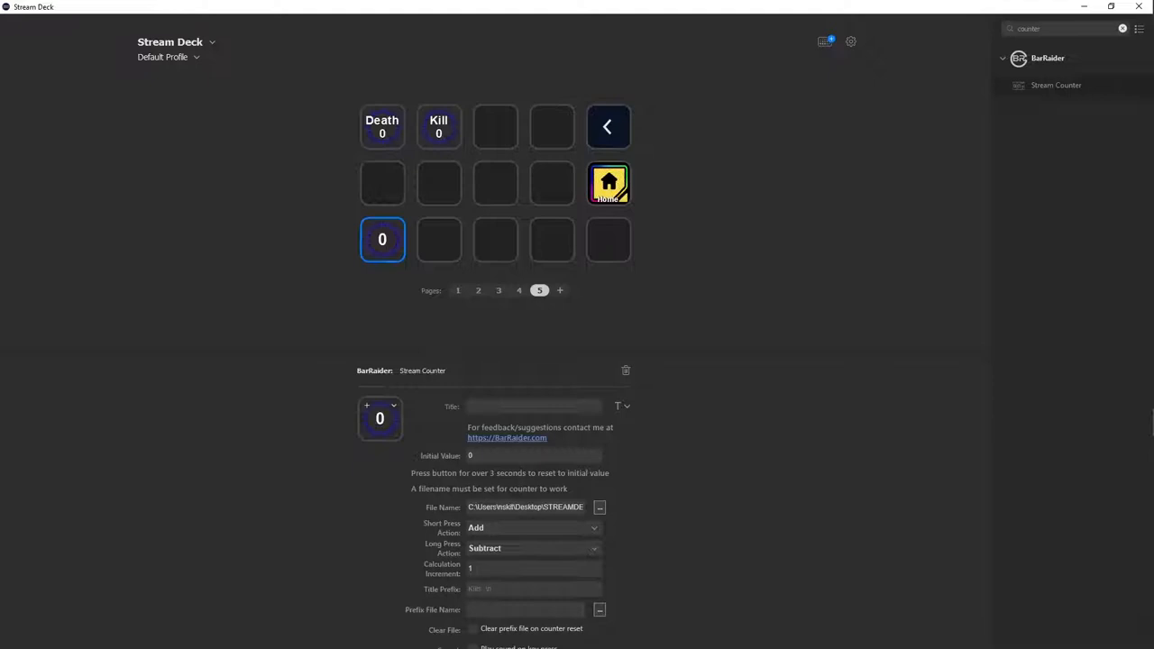
left_click(531, 588)
type("Kill")
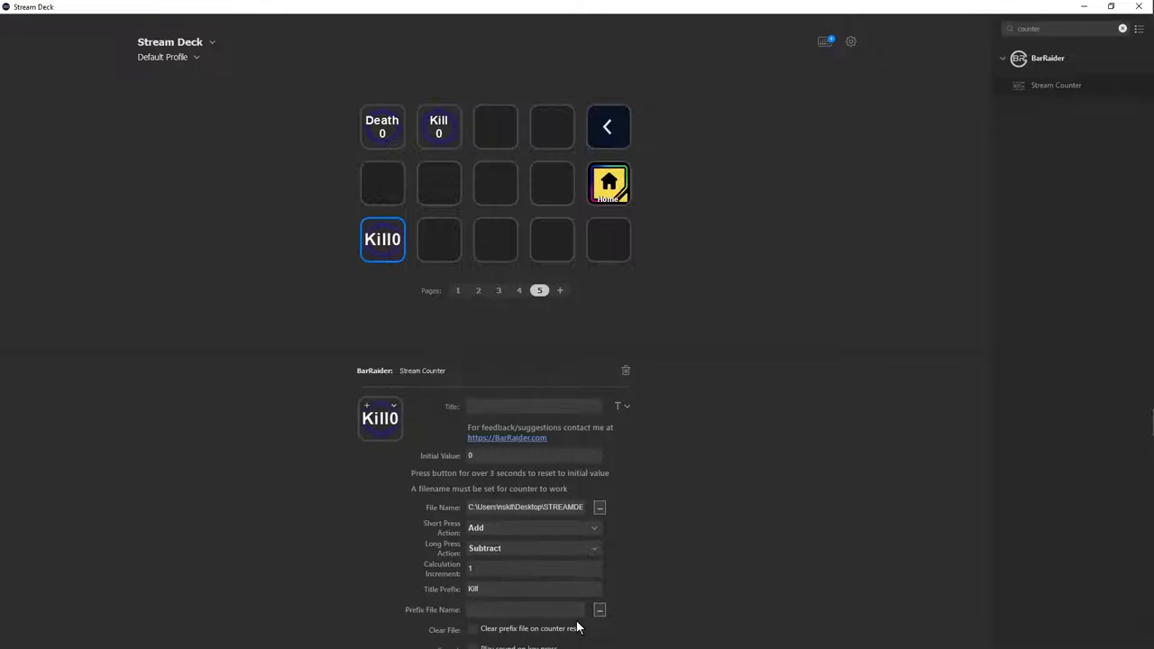
Enter a 'Kill' title prefix with a line break, checking the Death counter's label
type("/")
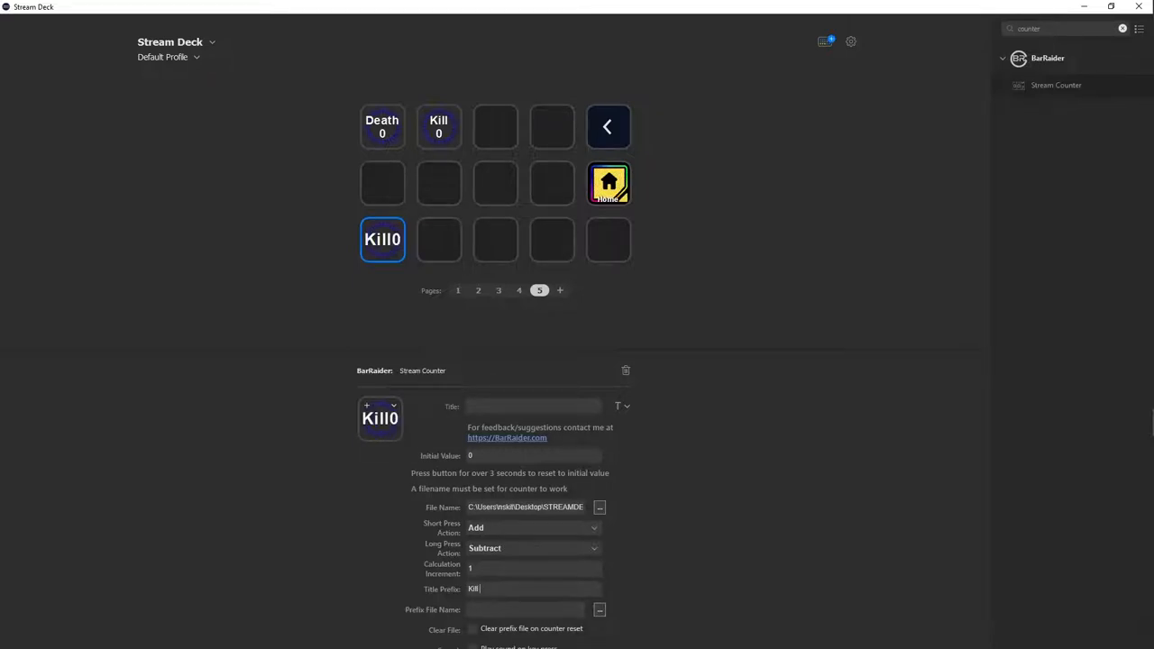
type("/n")
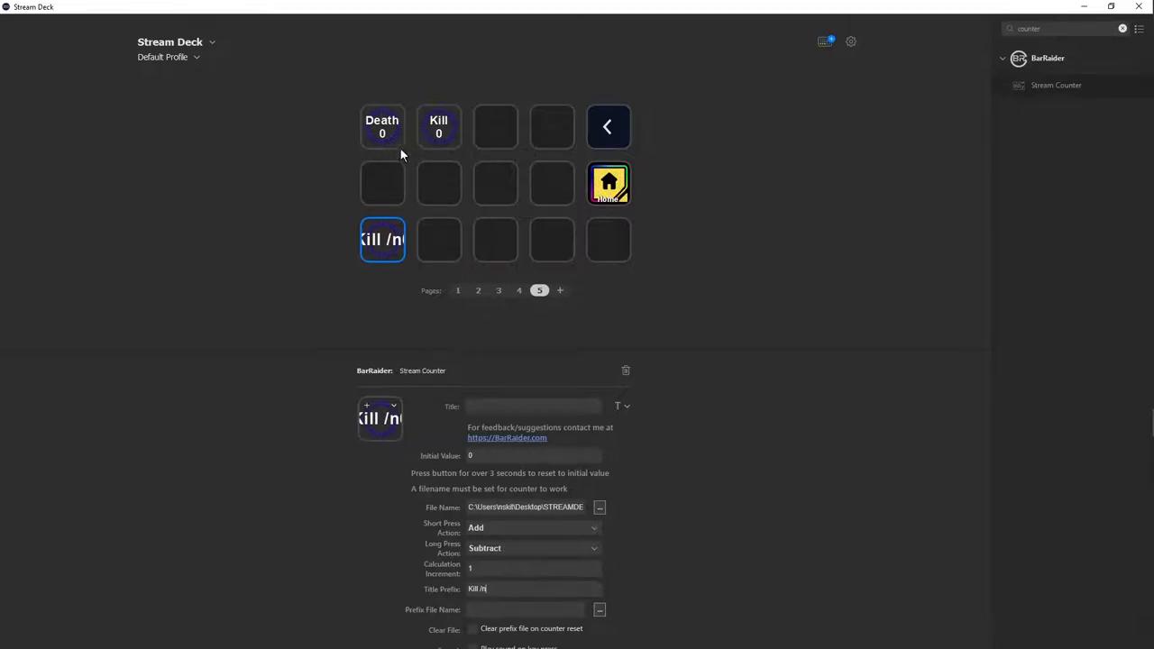
left_click(381, 126)
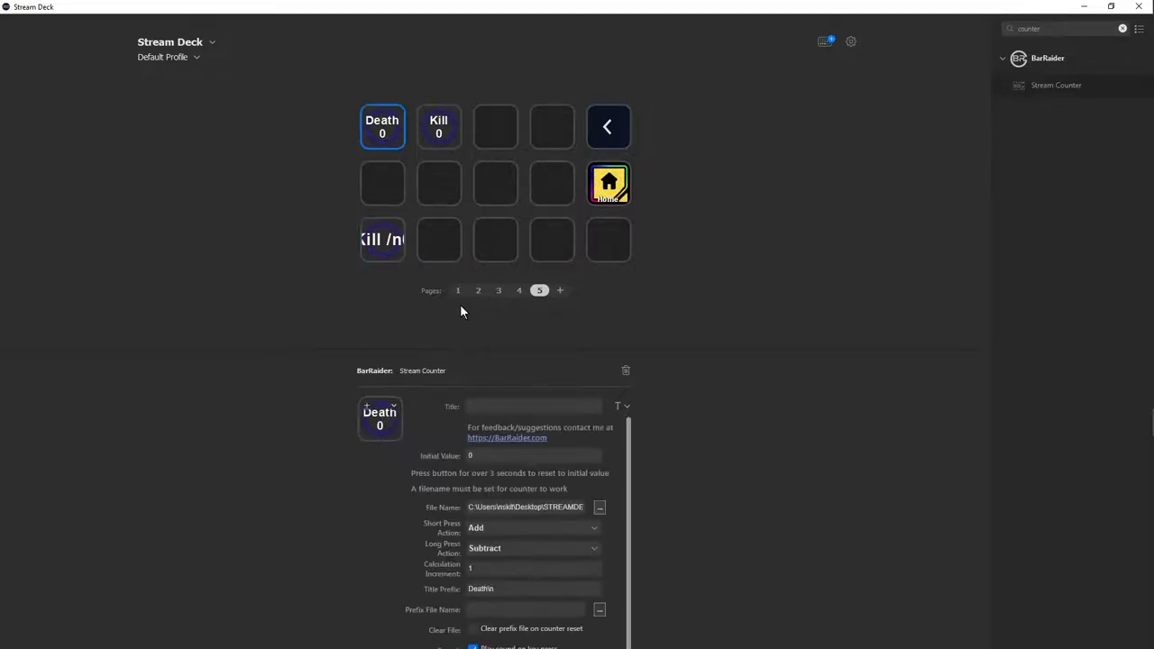
left_click(381, 239)
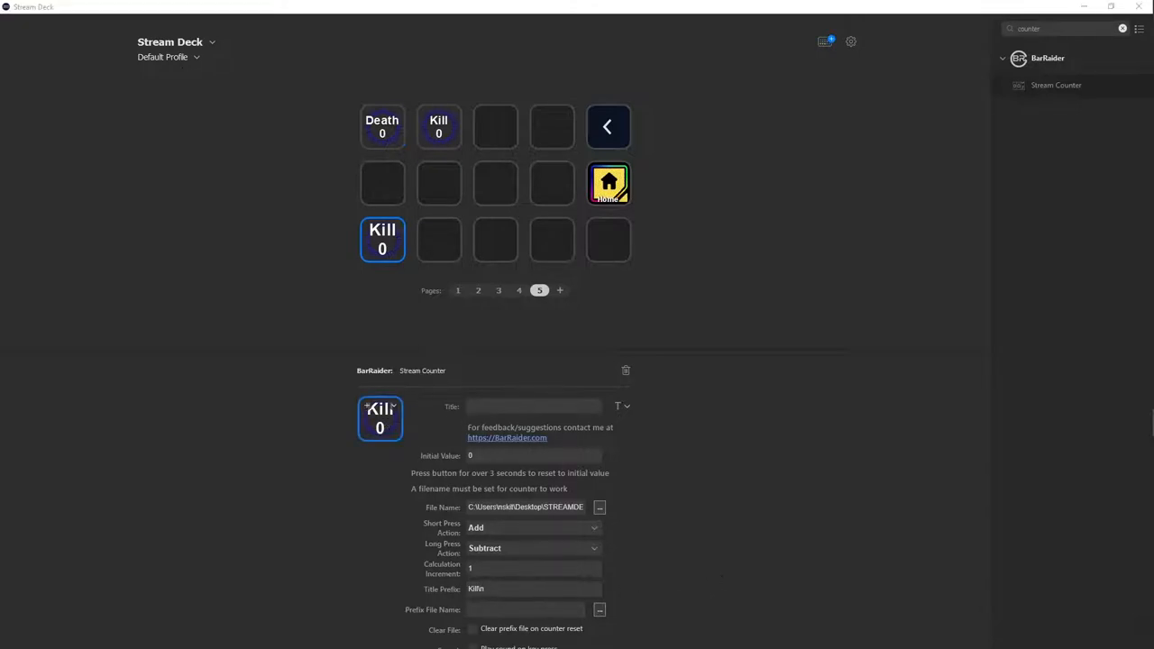
left_click(379, 417)
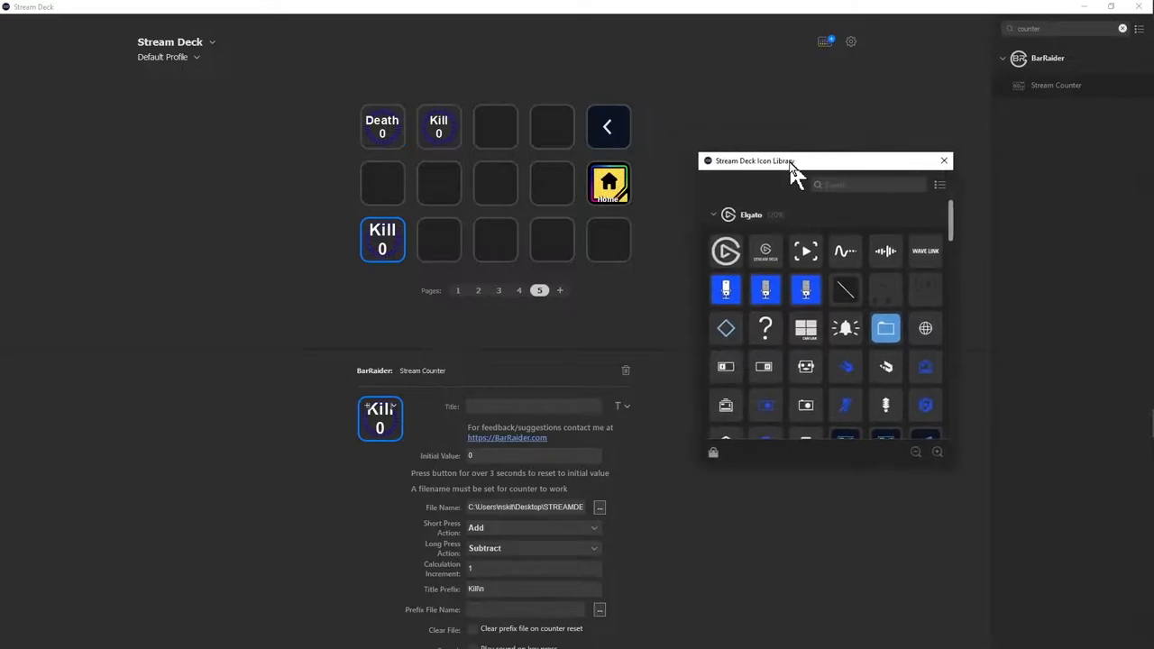
left_click(943, 160)
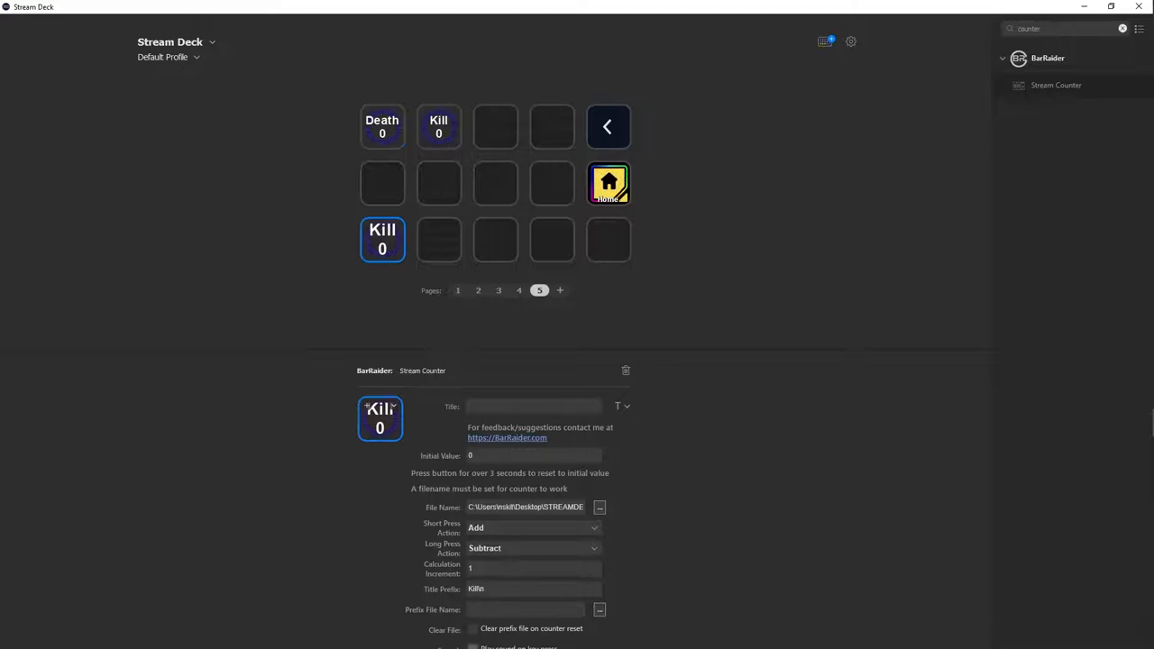
scroll("down", 3)
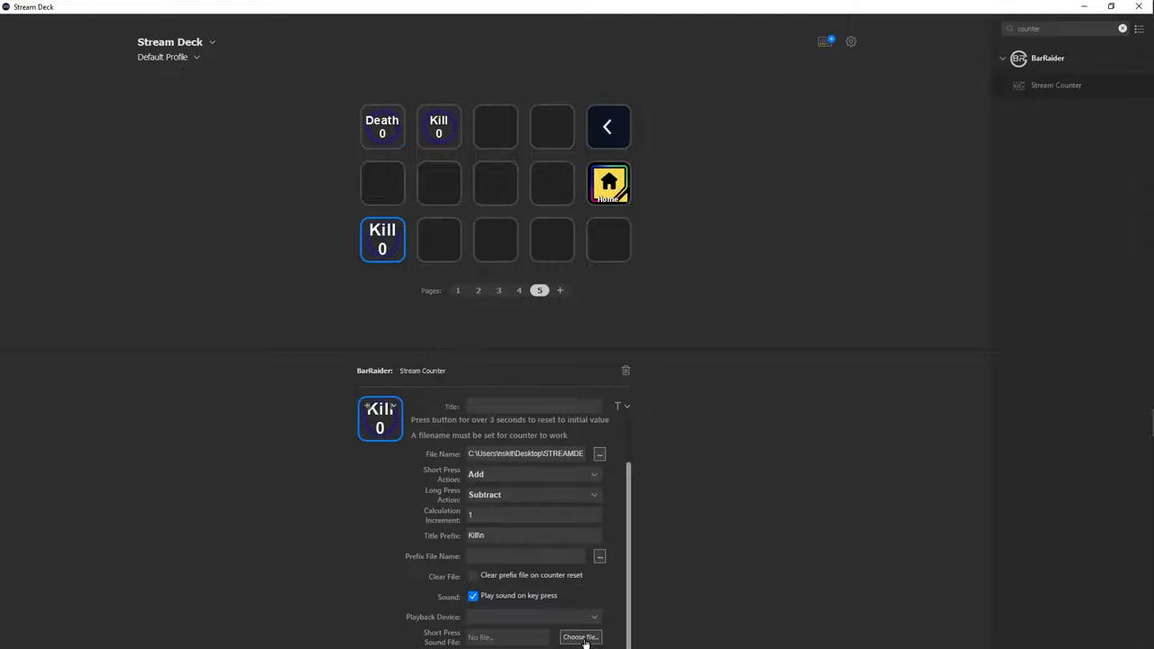
scroll("up", 3)
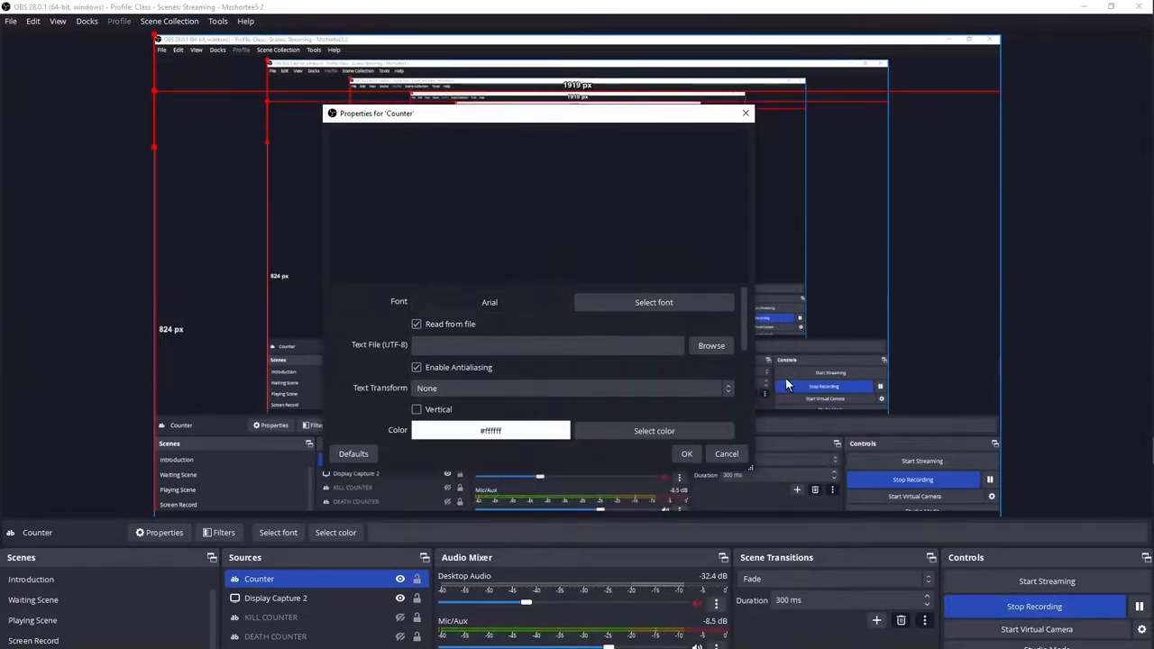
Point the Counter source's Text File at KILL COUNTER.txt so it shows 0
left_click(711, 345)
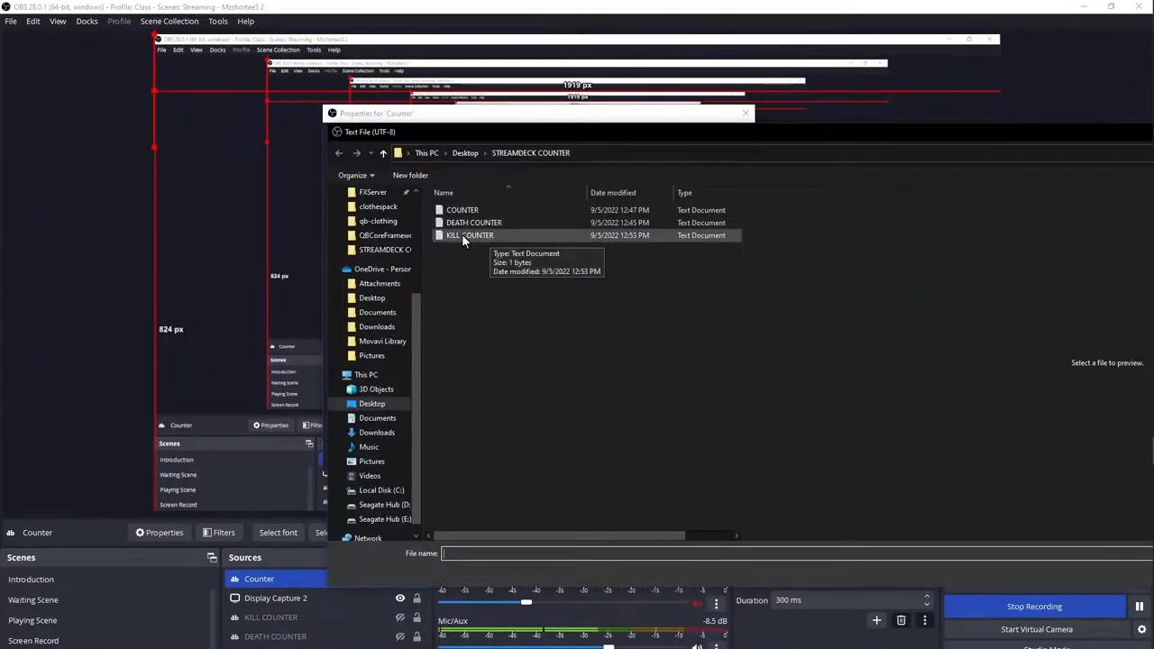
left_click(470, 235)
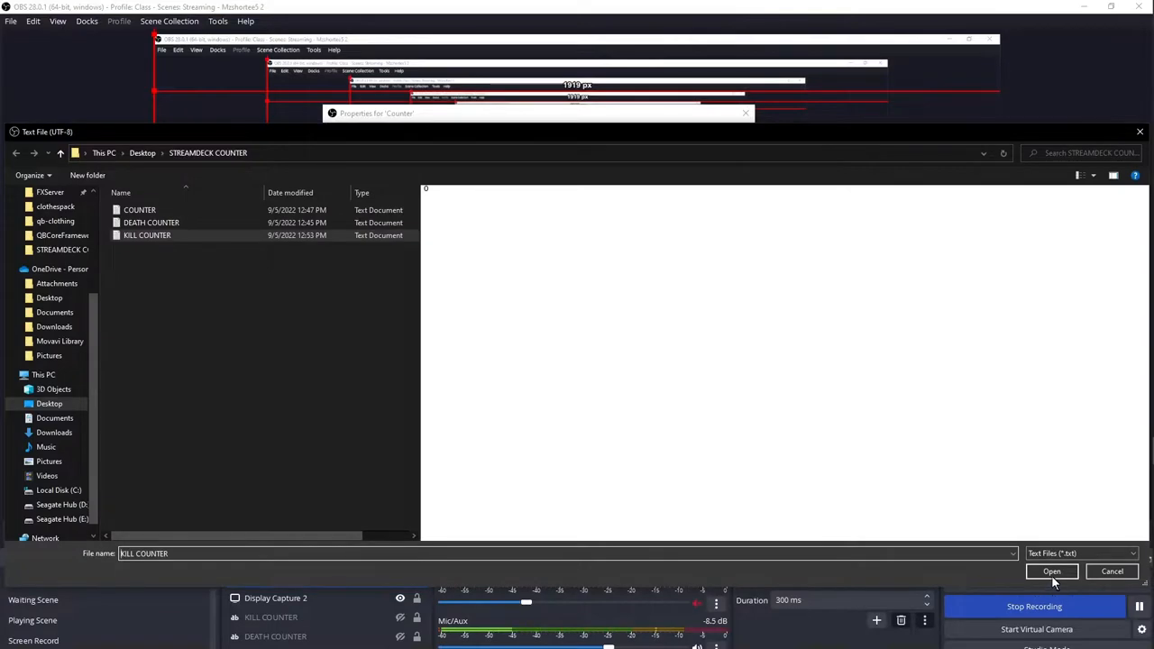
left_click(1051, 571)
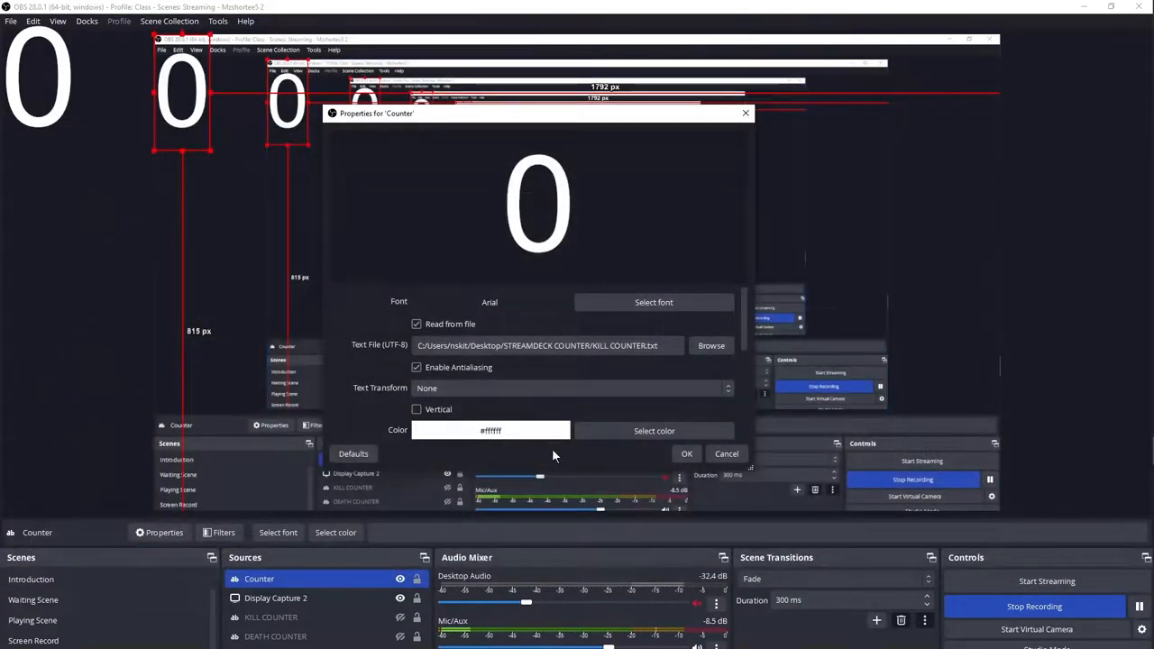